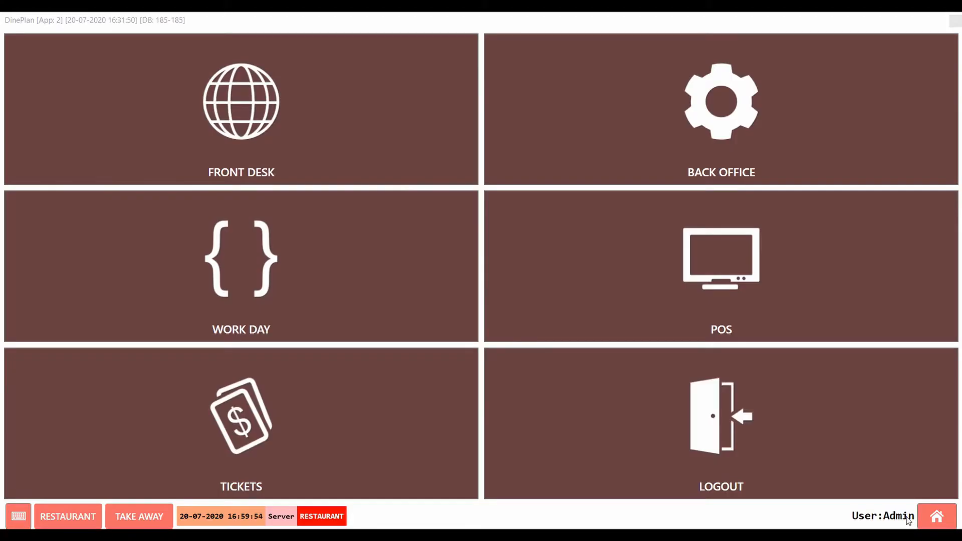
Step: Open the DinePlan POS indoor table plan, where tables 5 and 14 are occupied
left_click(240, 103)
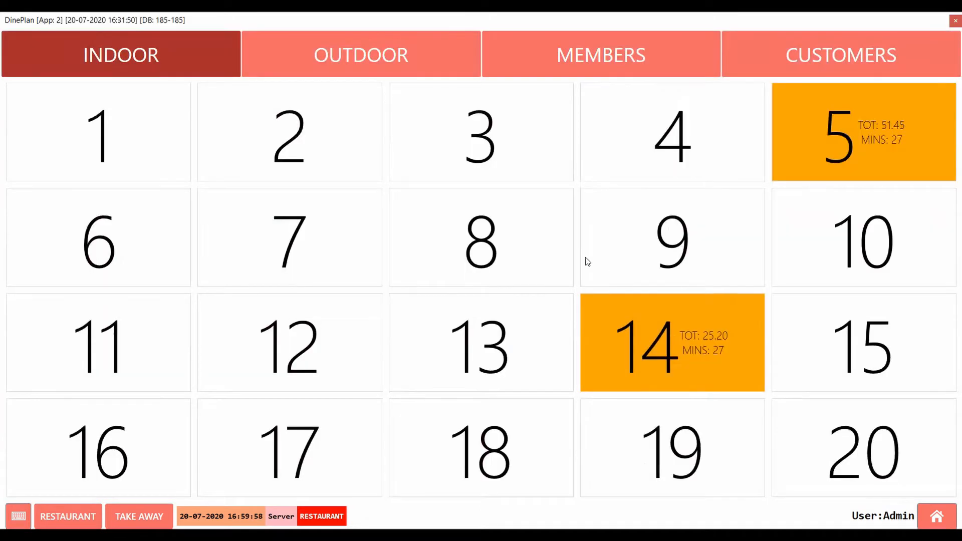
left_click(481, 133)
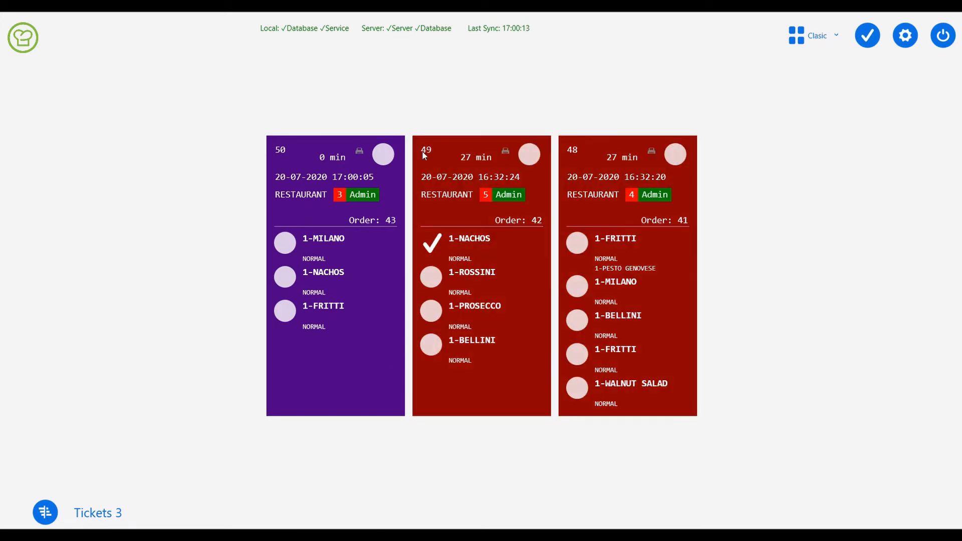
mouse_move(468, 168)
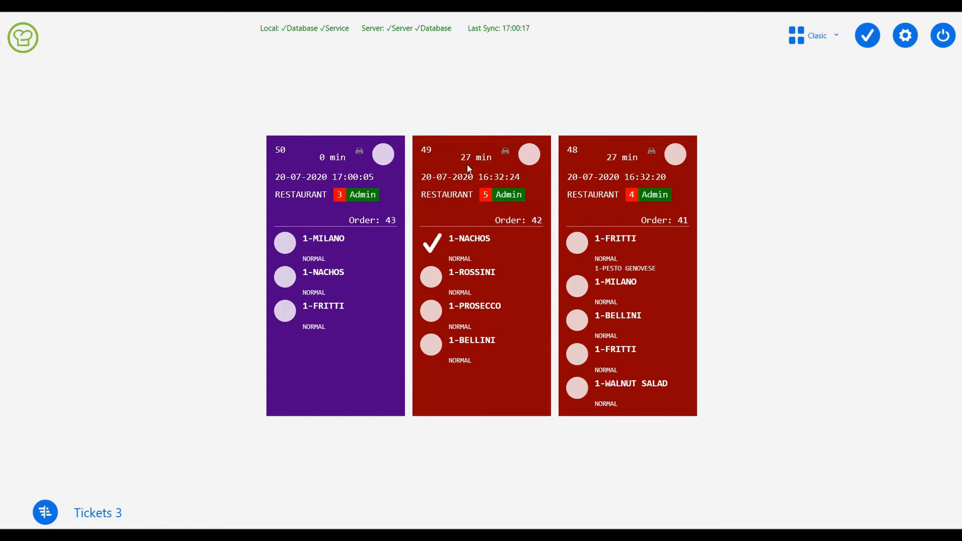
mouse_move(319, 167)
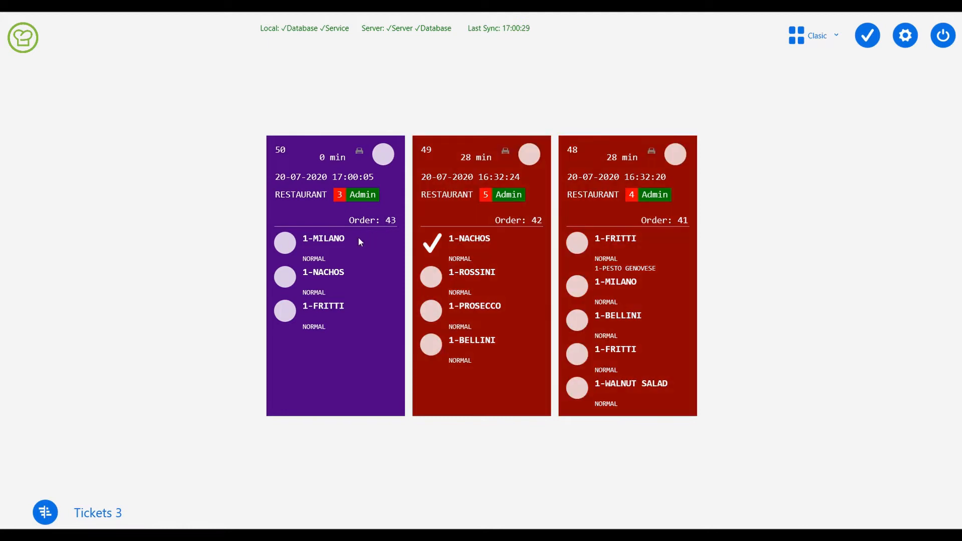
mouse_move(305, 272)
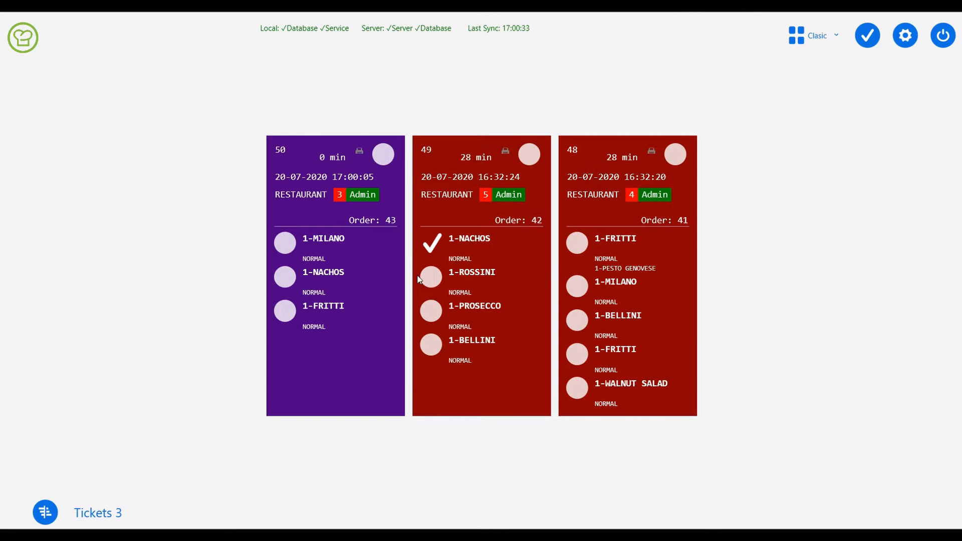
Step: Review and hide the dish totals summary, then switch the ticket layout via Group to Sticky
left_click(44, 513)
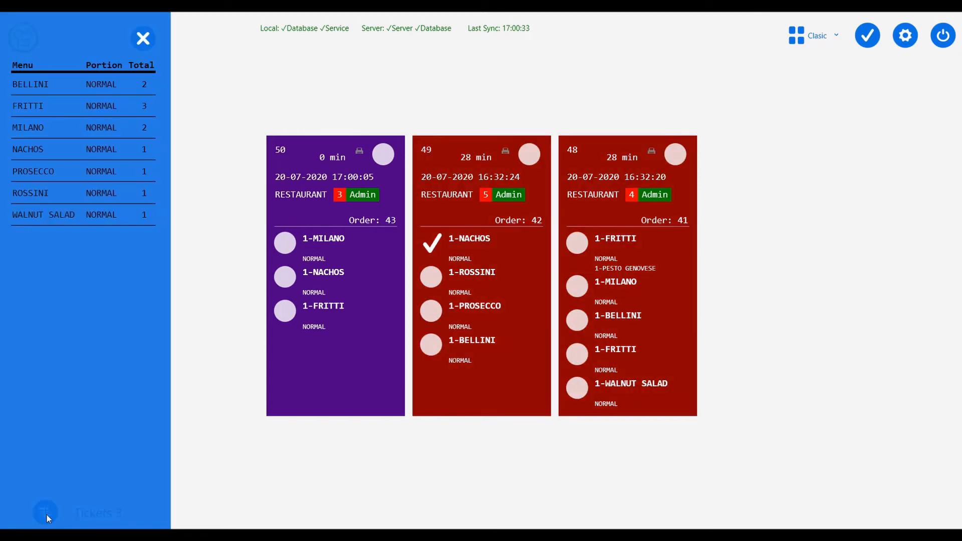
mouse_move(156, 201)
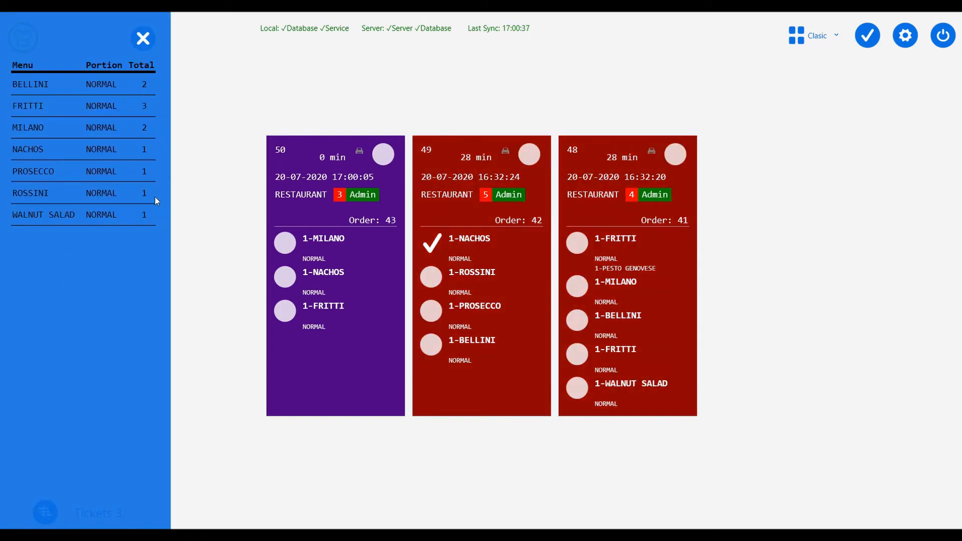
mouse_move(150, 95)
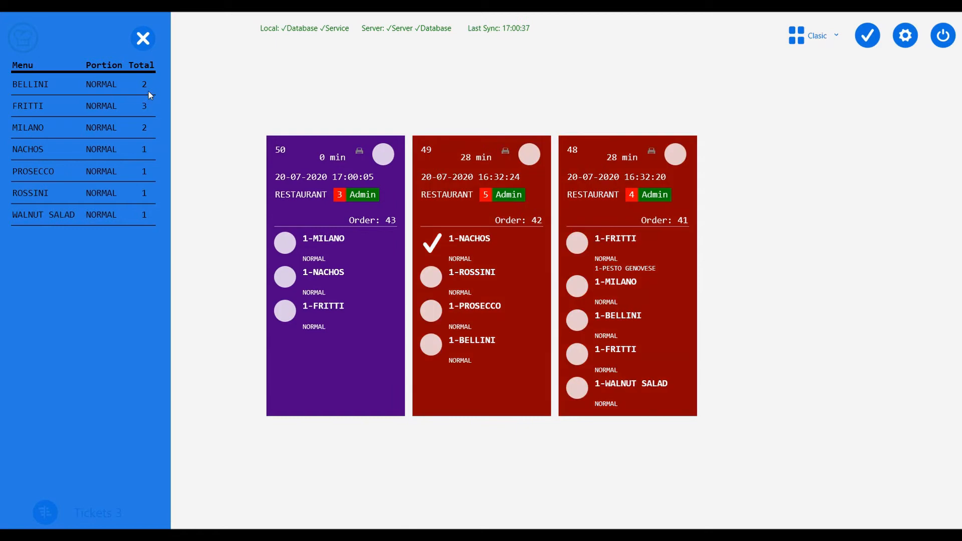
mouse_move(215, 96)
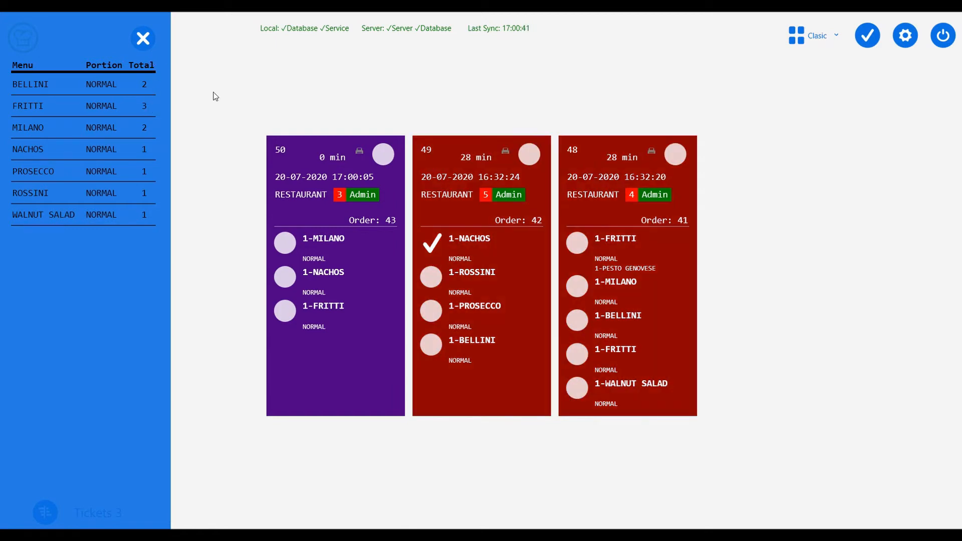
mouse_move(210, 274)
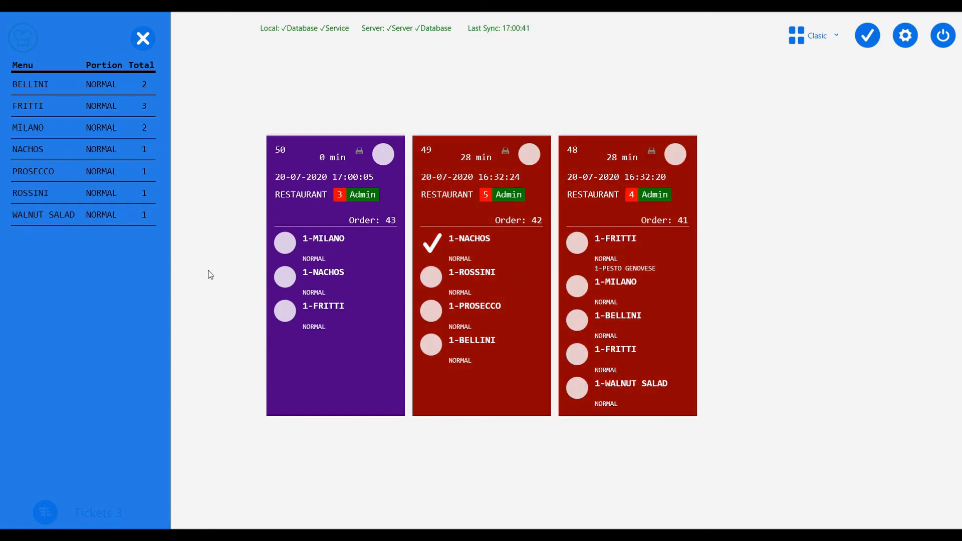
mouse_move(132, 38)
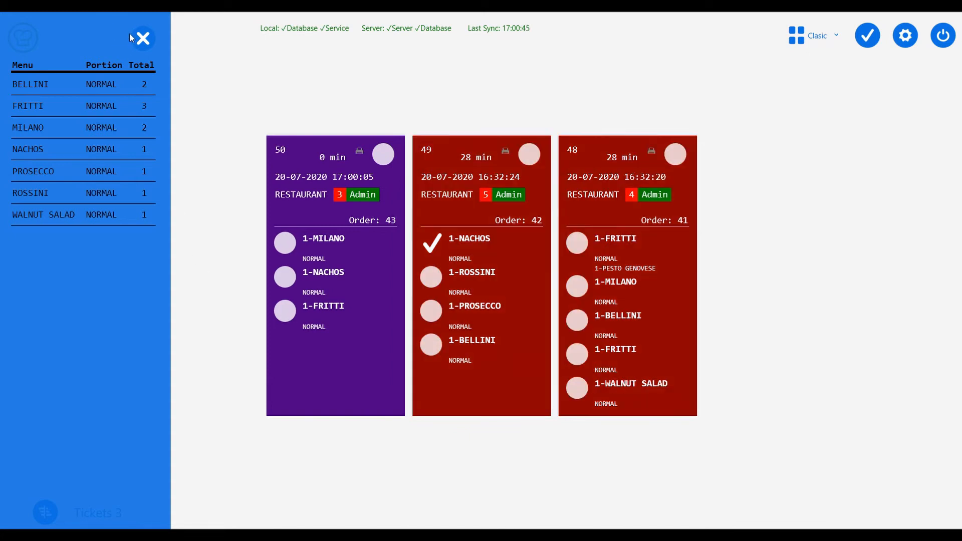
left_click(143, 38)
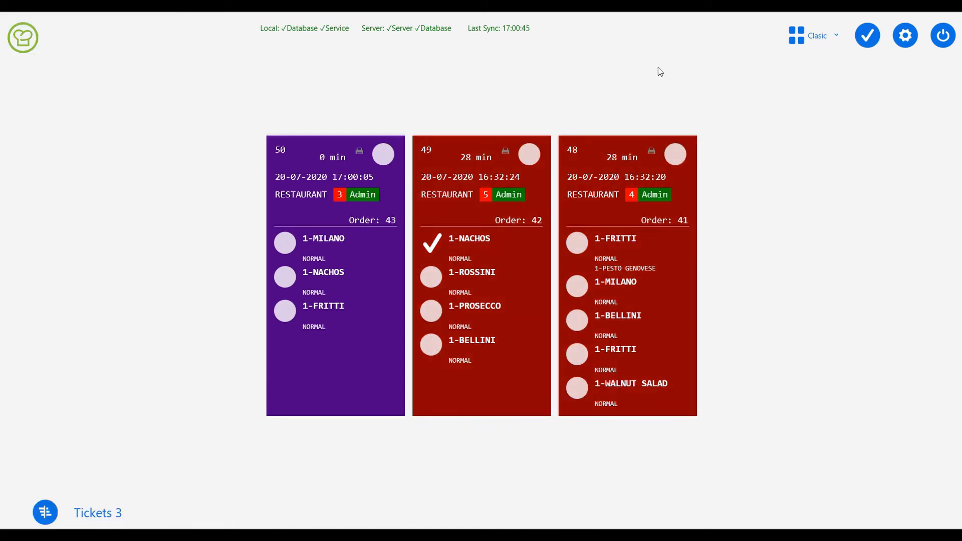
left_click(817, 35)
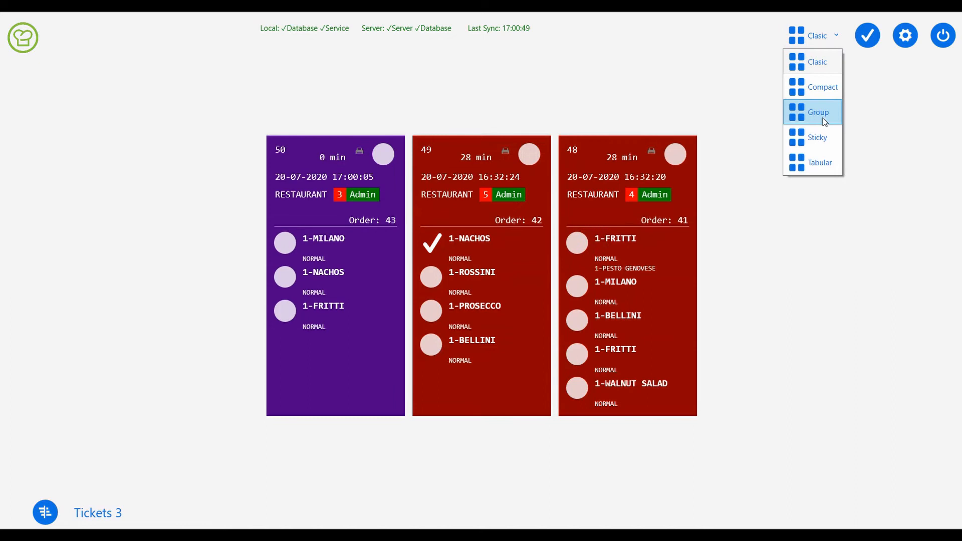
left_click(817, 112)
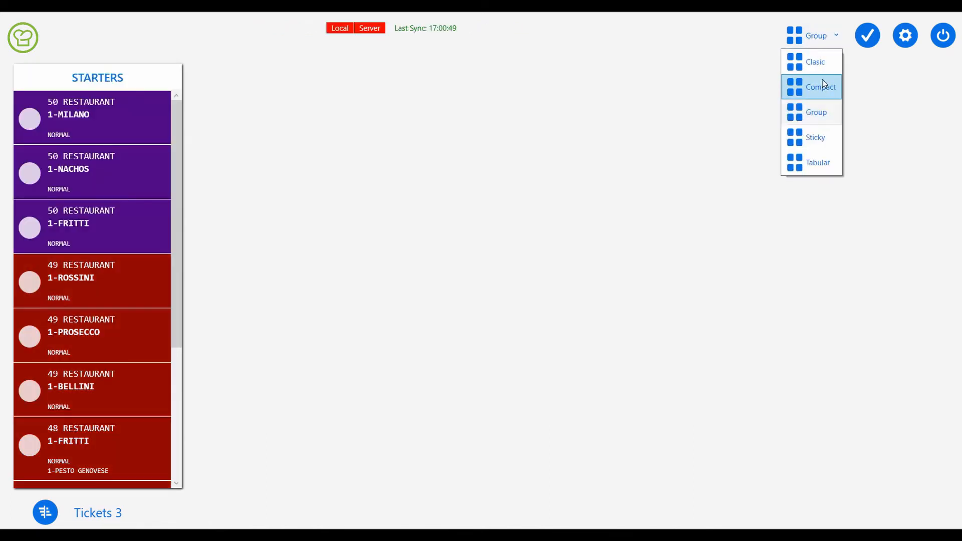
left_click(815, 136)
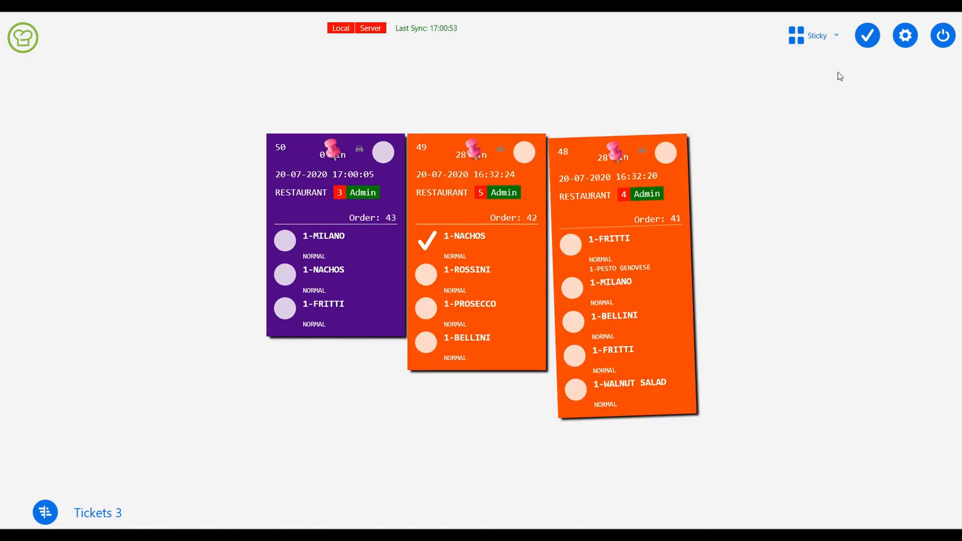
Step: Tick Nachos and Milano on ticket 50 as prepared
left_click(285, 274)
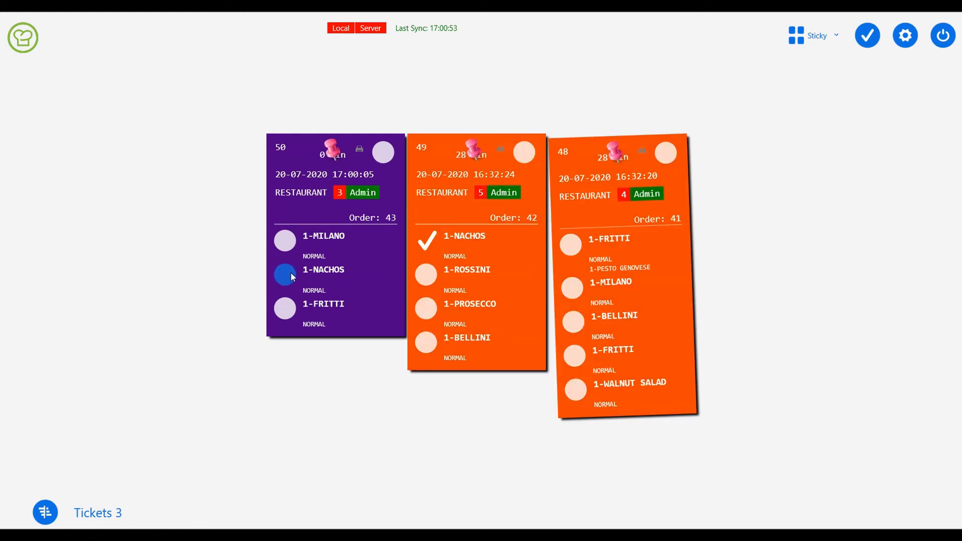
left_click(285, 274)
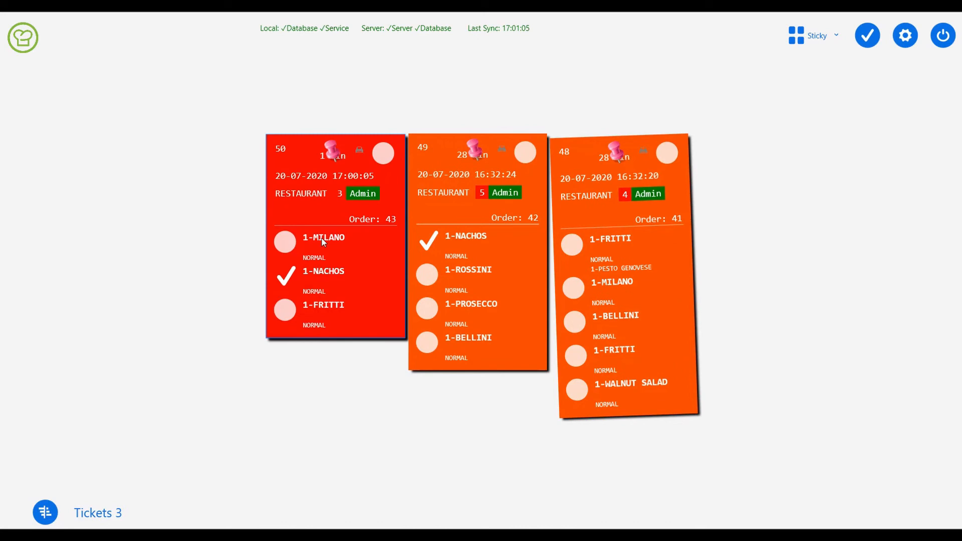
left_click(285, 241)
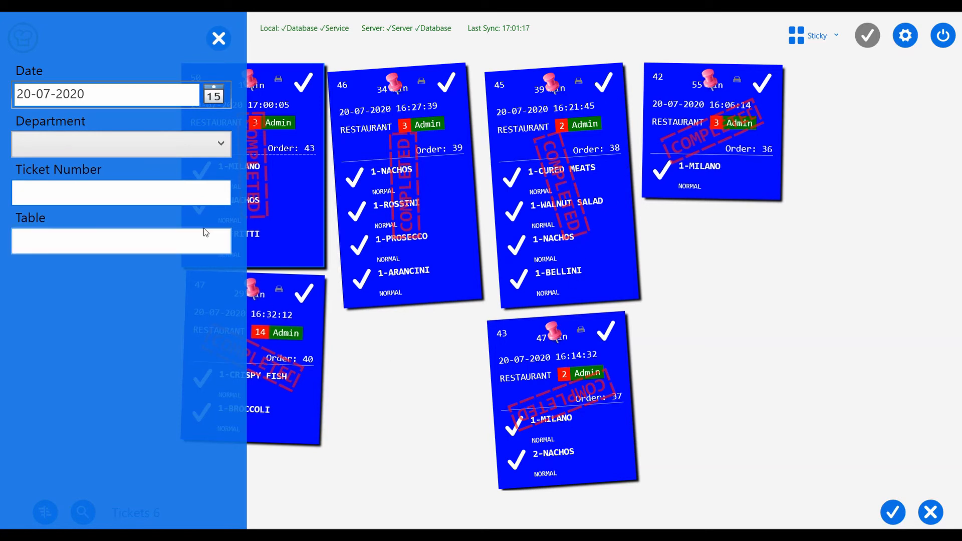
Step: Review the completed tickets in the search filter panel, then close the filters
left_click(121, 144)
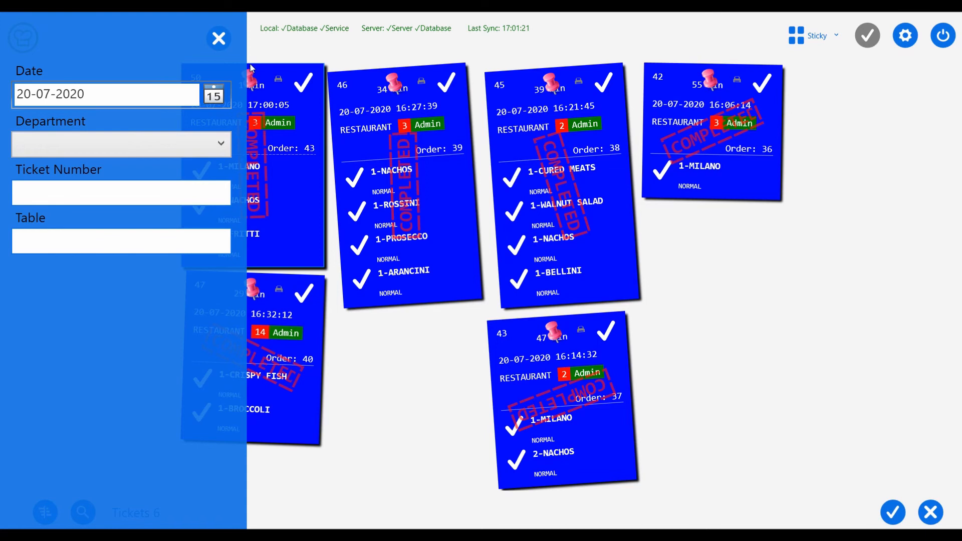
left_click(218, 39)
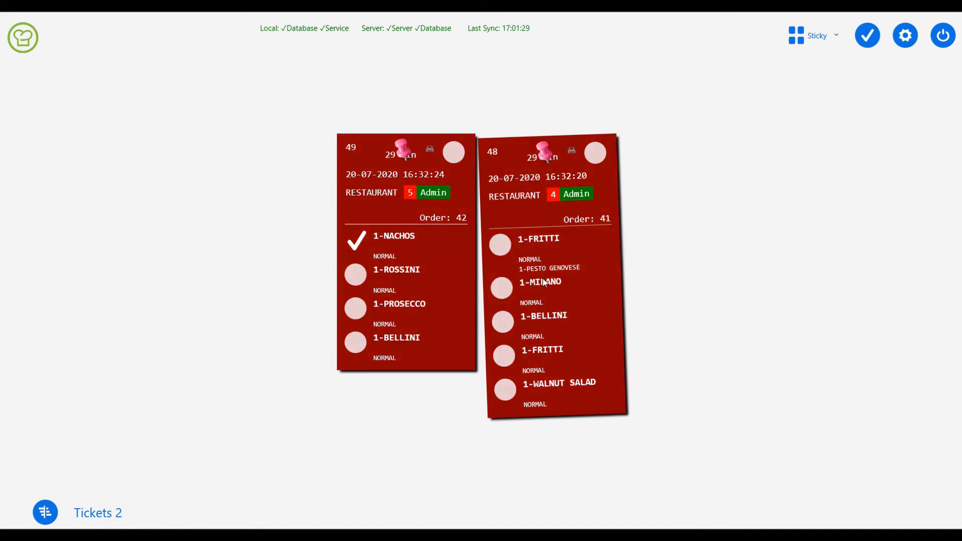
Step: Tick the 1-MILANO item on ticket 48 as prepared
left_click(501, 288)
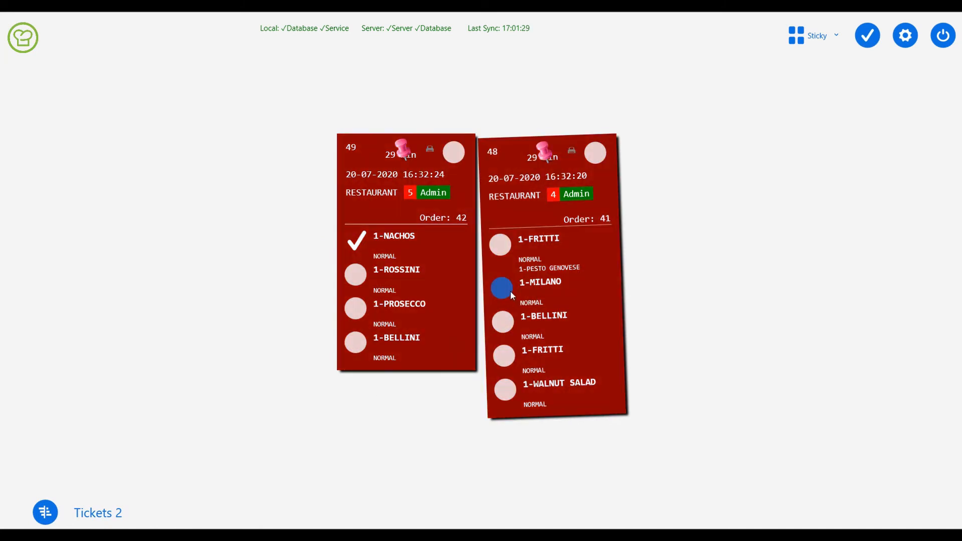
left_click(501, 288)
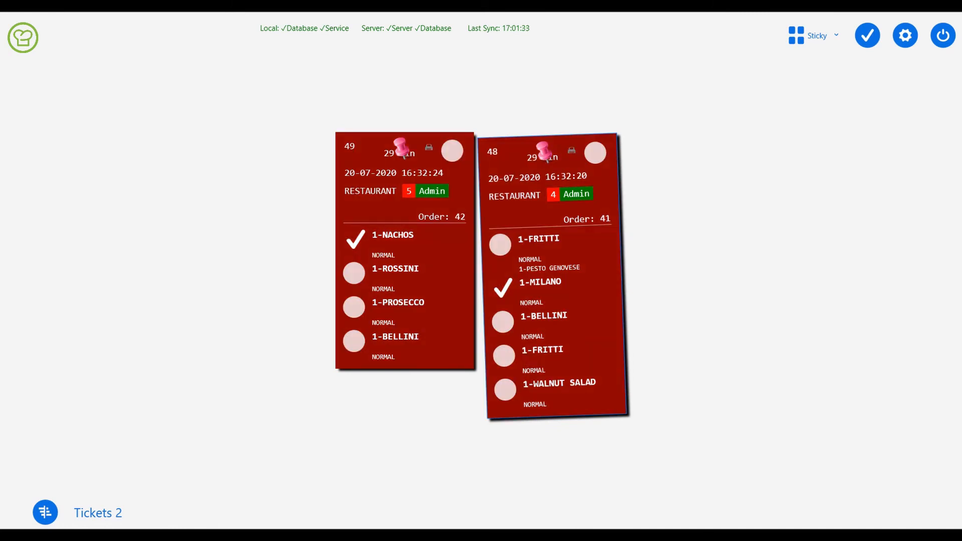
mouse_move(593, 293)
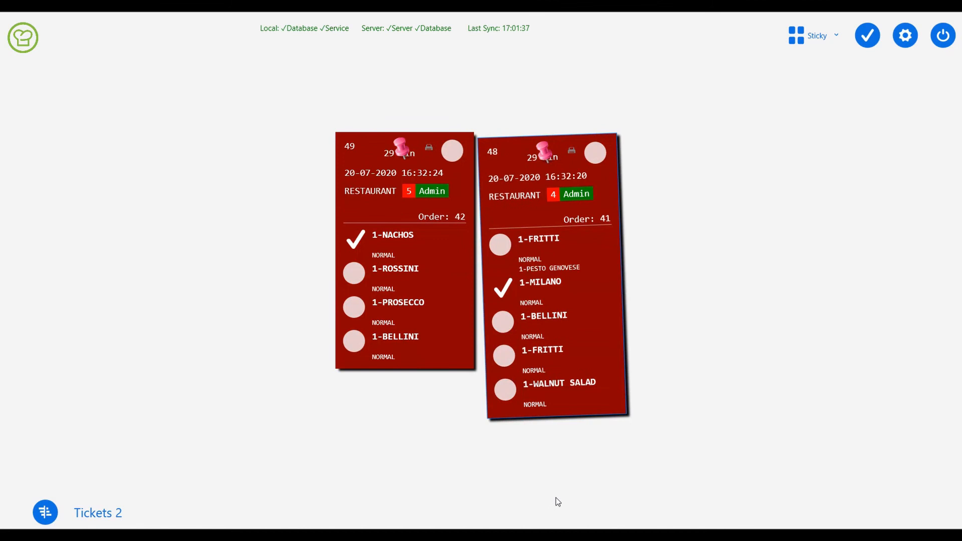
mouse_move(567, 473)
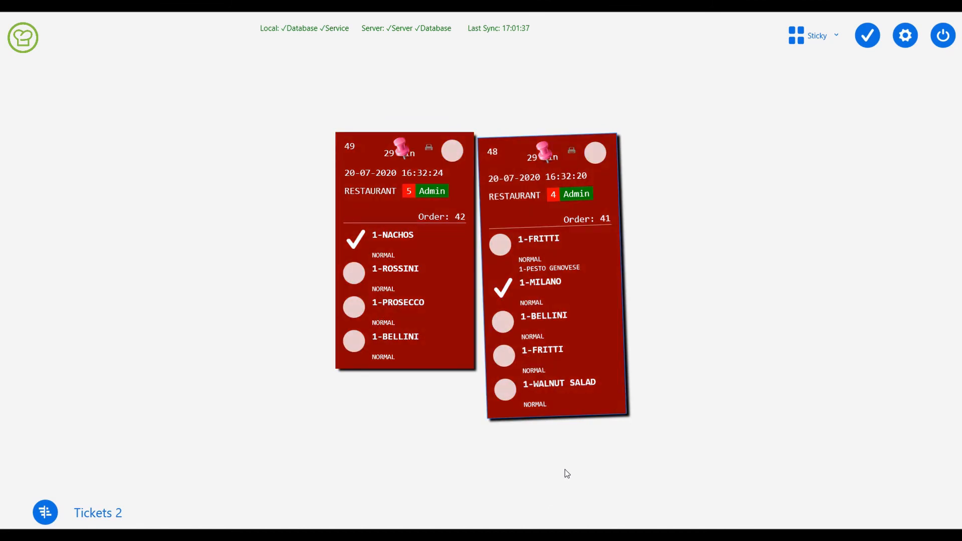